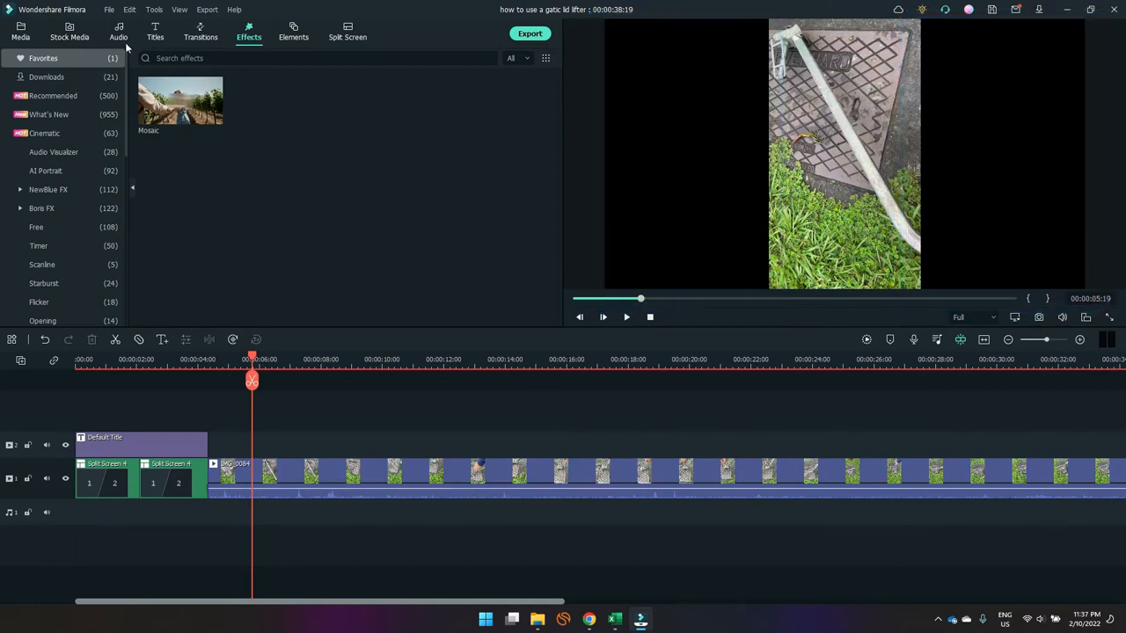
Step: Remove the portrait clip from the timeline and show the Media library
{"action": "left_click", "coordinate": [20, 32]}
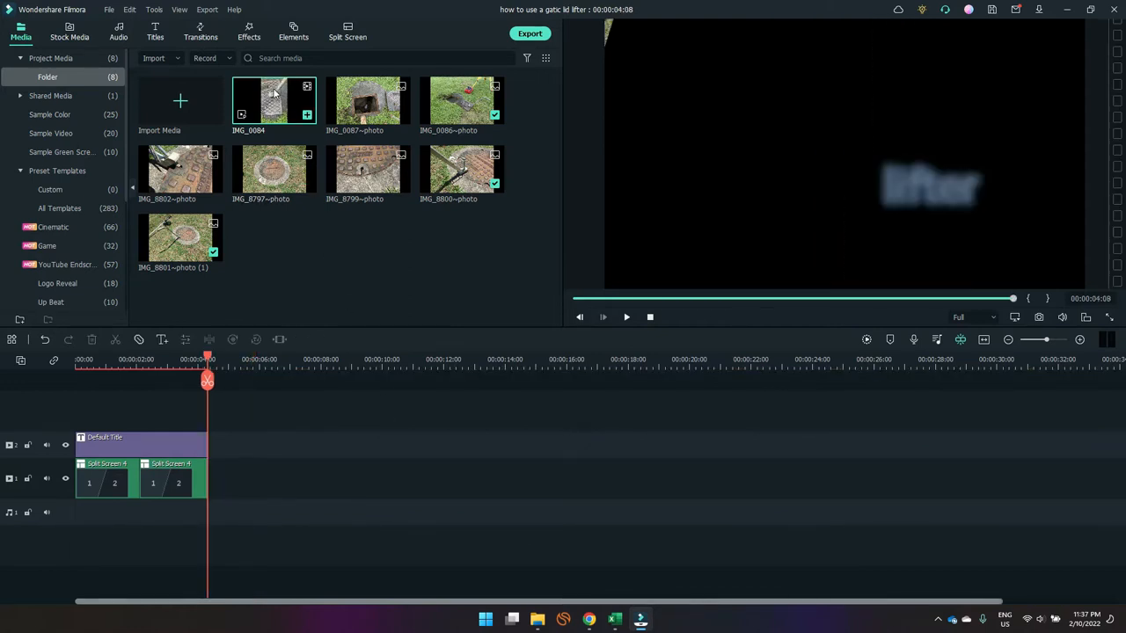
Step: Place IMG_0084 on the main track after the split-screen clips and move the playhead into it
{"action": "left_click_drag", "start_coordinate": [275, 100], "coordinate": [267, 453]}
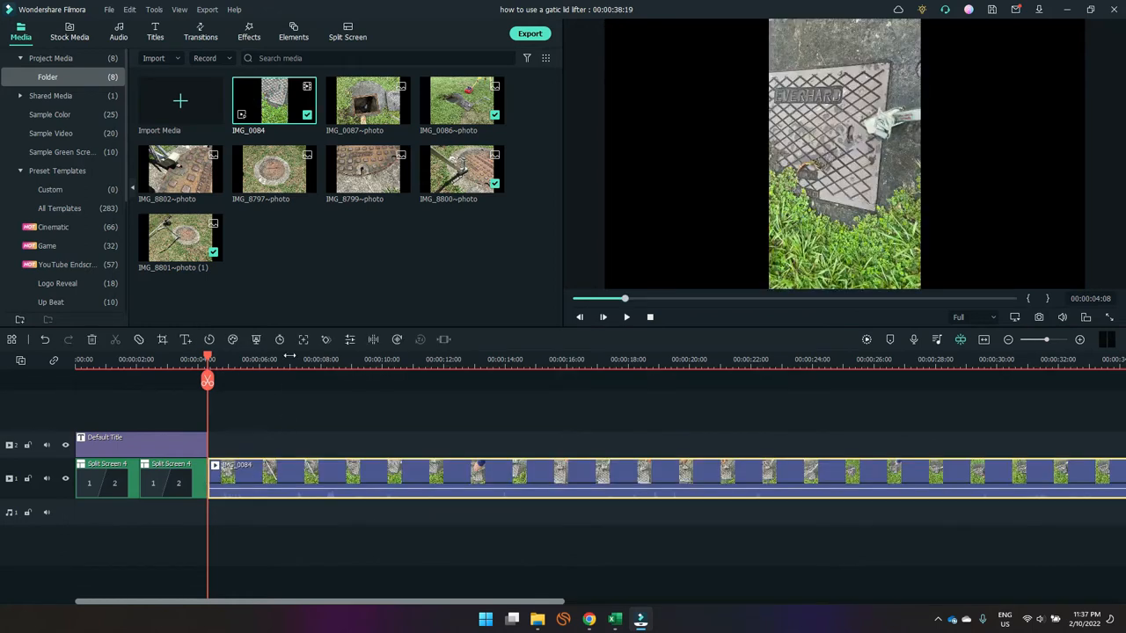
{"action": "left_click", "coordinate": [290, 356]}
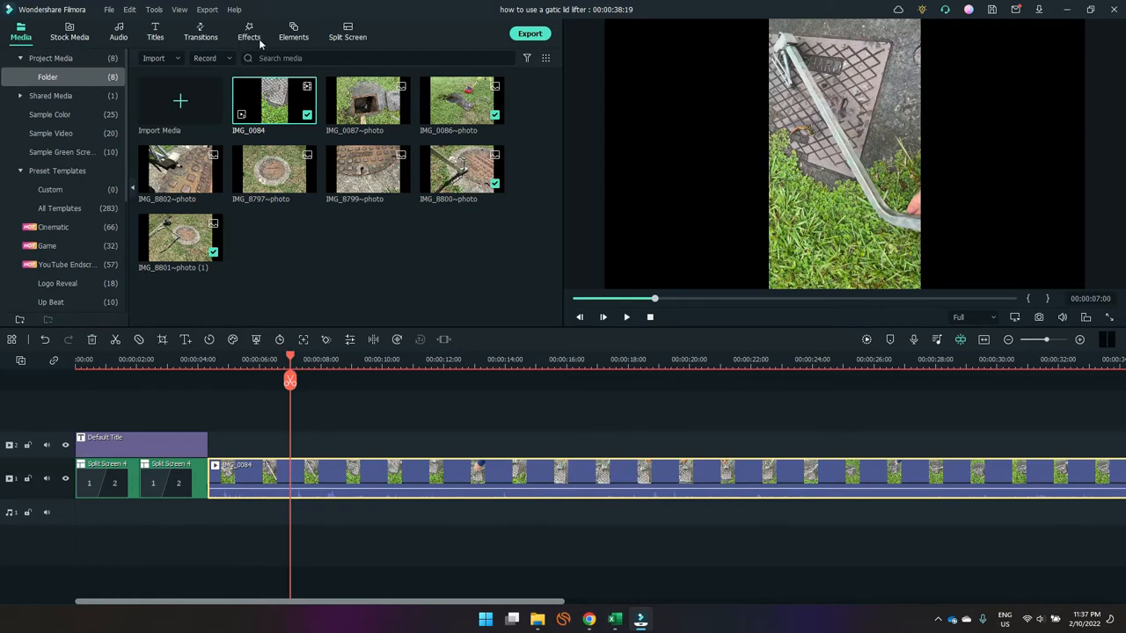
Step: Add the free Basic Blur effect on the track above the portrait clip
{"action": "left_click", "coordinate": [248, 32]}
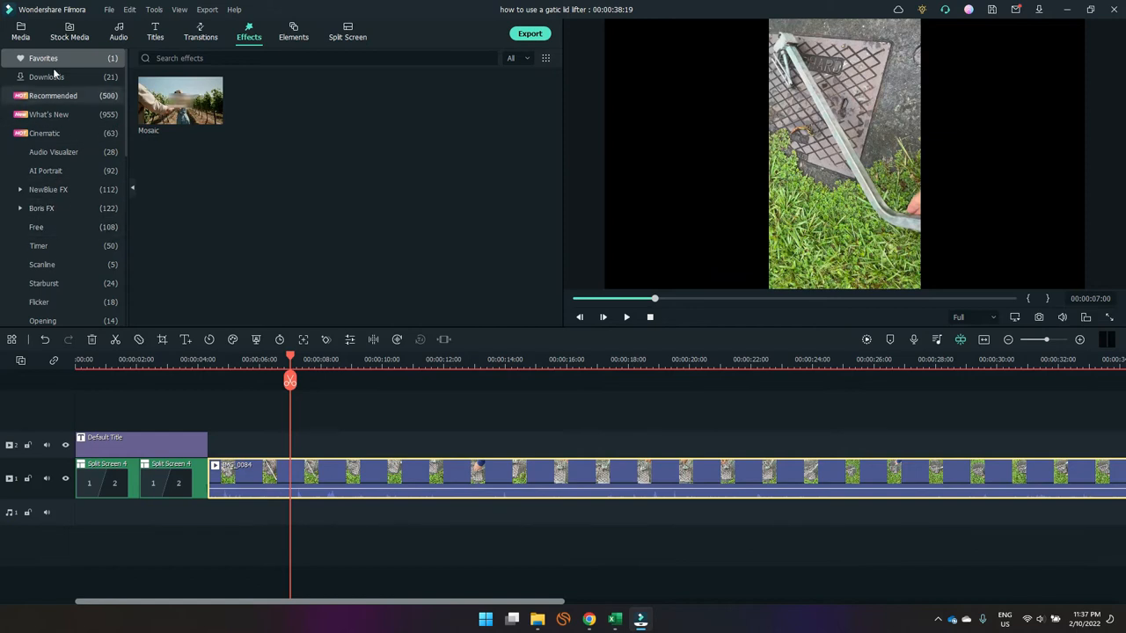
{"action": "left_click", "coordinate": [37, 227]}
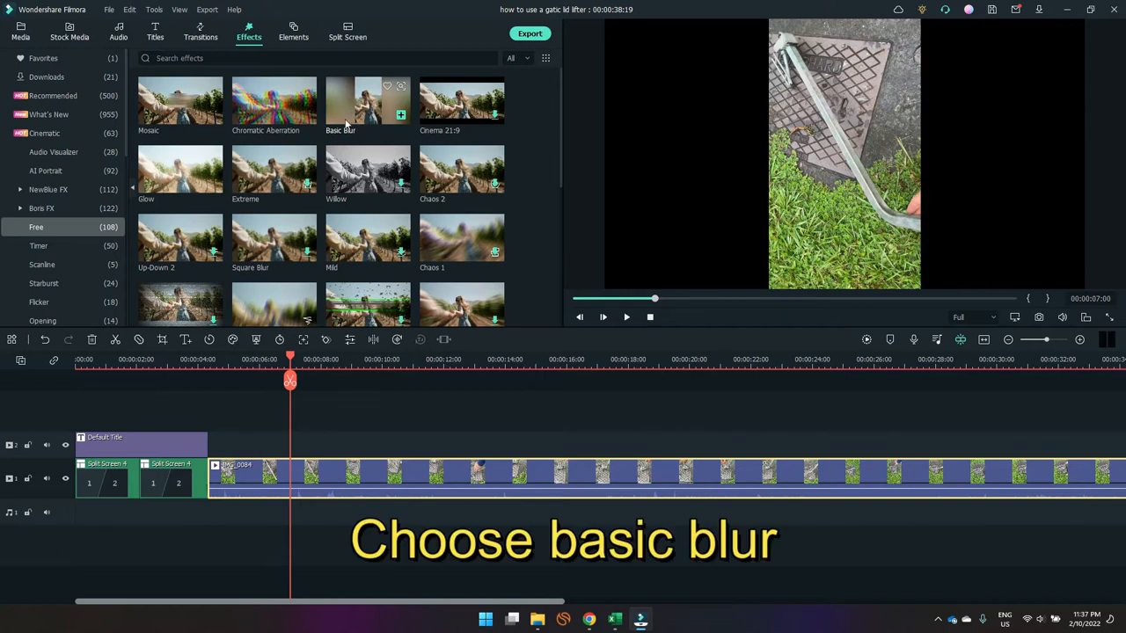
{"action": "left_click", "coordinate": [367, 98]}
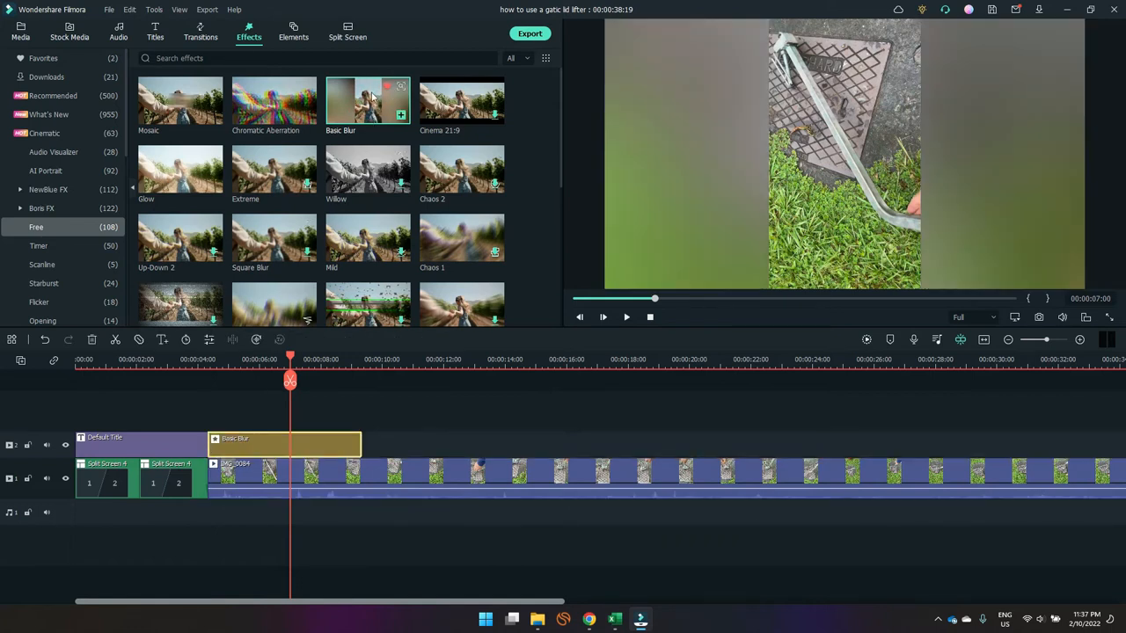
{"action": "left_click", "coordinate": [42, 58]}
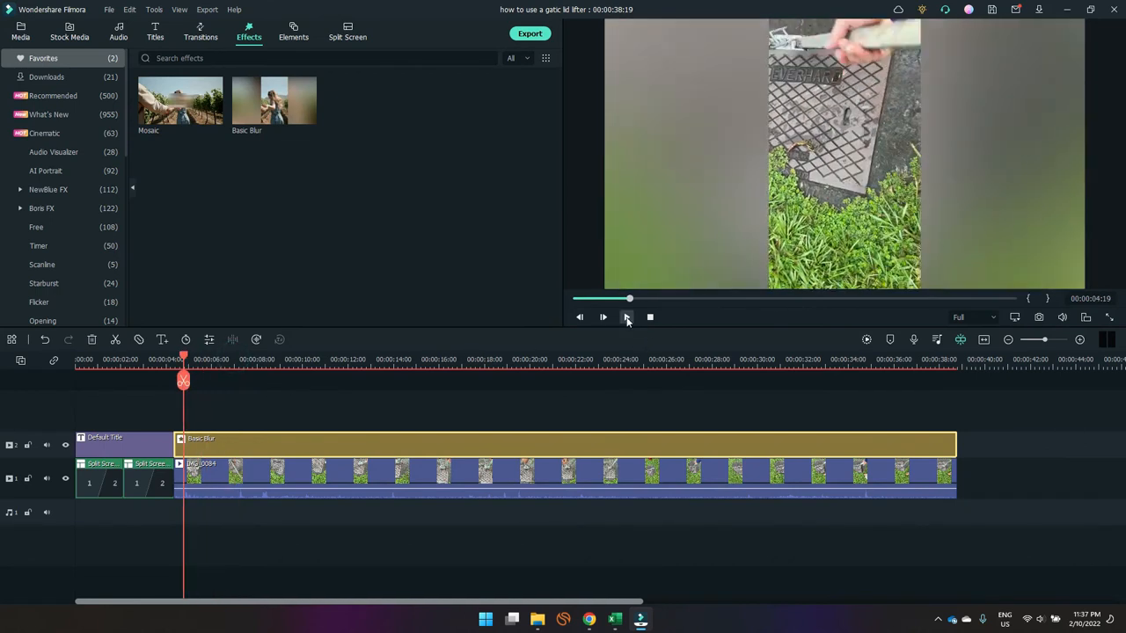
{"action": "left_click", "coordinate": [602, 316]}
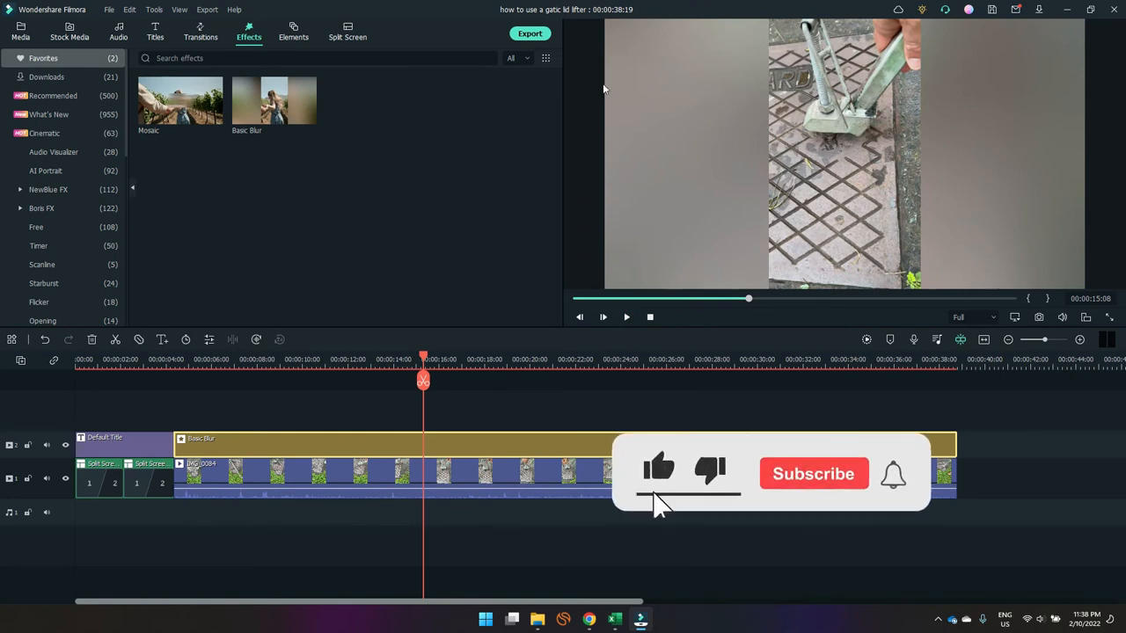
{"action": "left_click", "coordinate": [812, 473]}
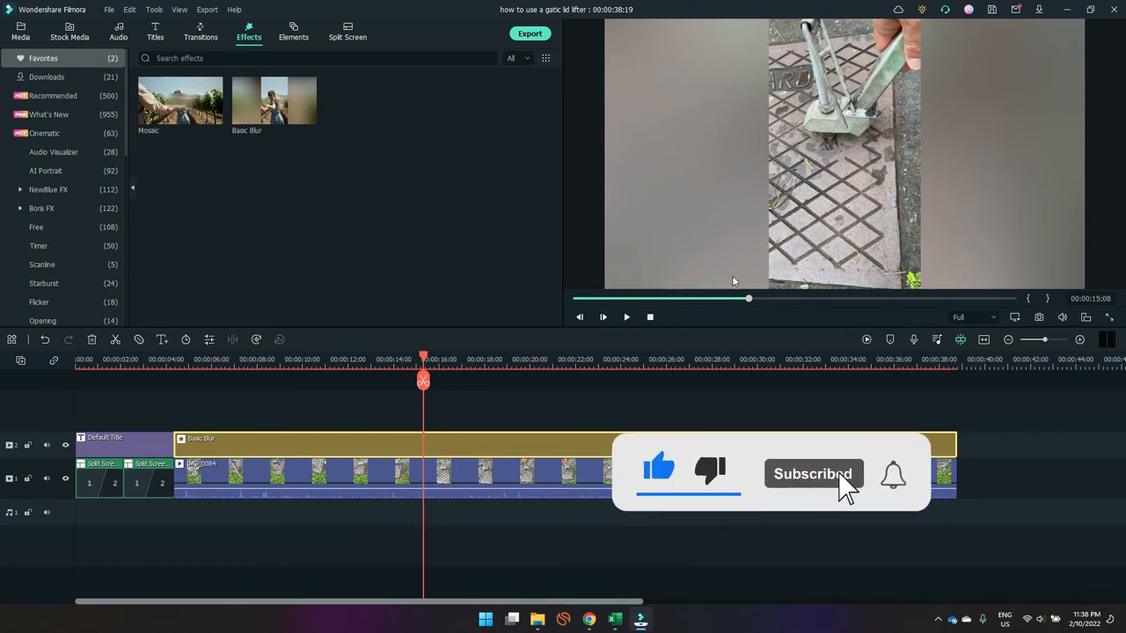